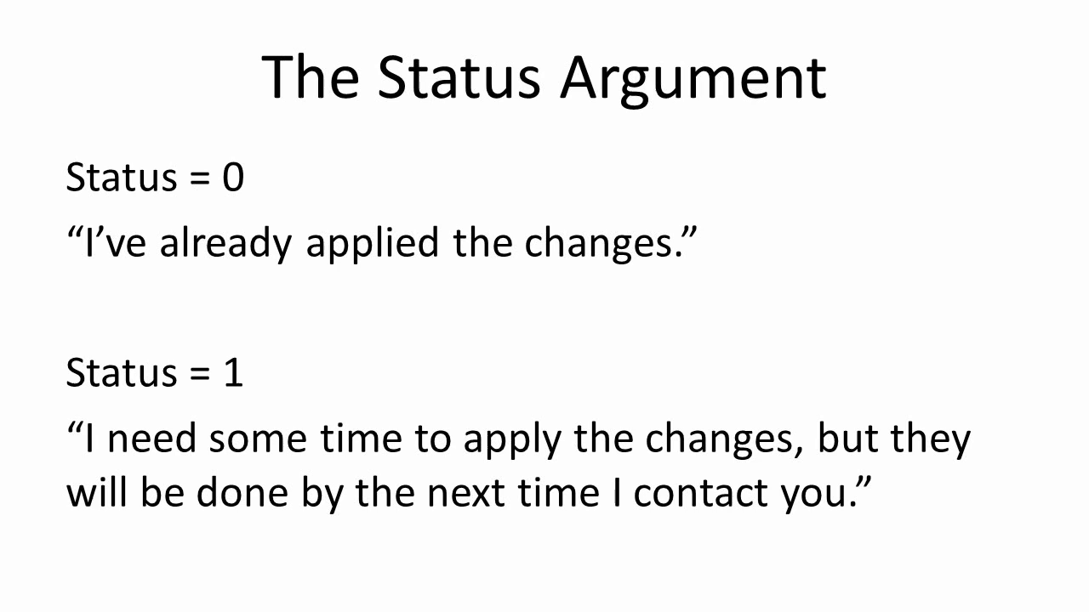
{"action": "key", "text": "Right"}
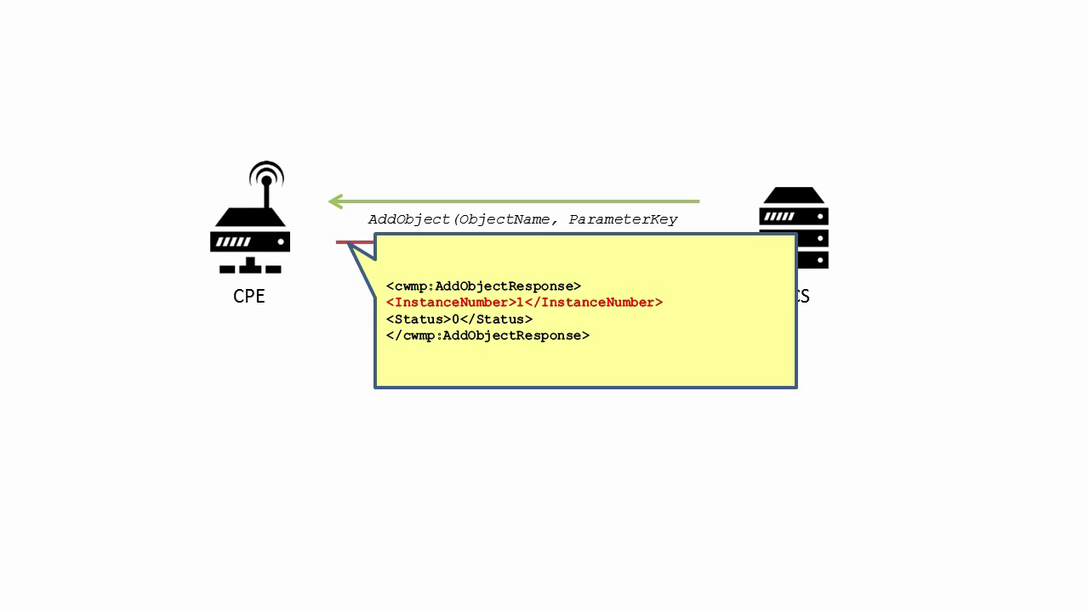
{"action": "key", "text": "Right"}
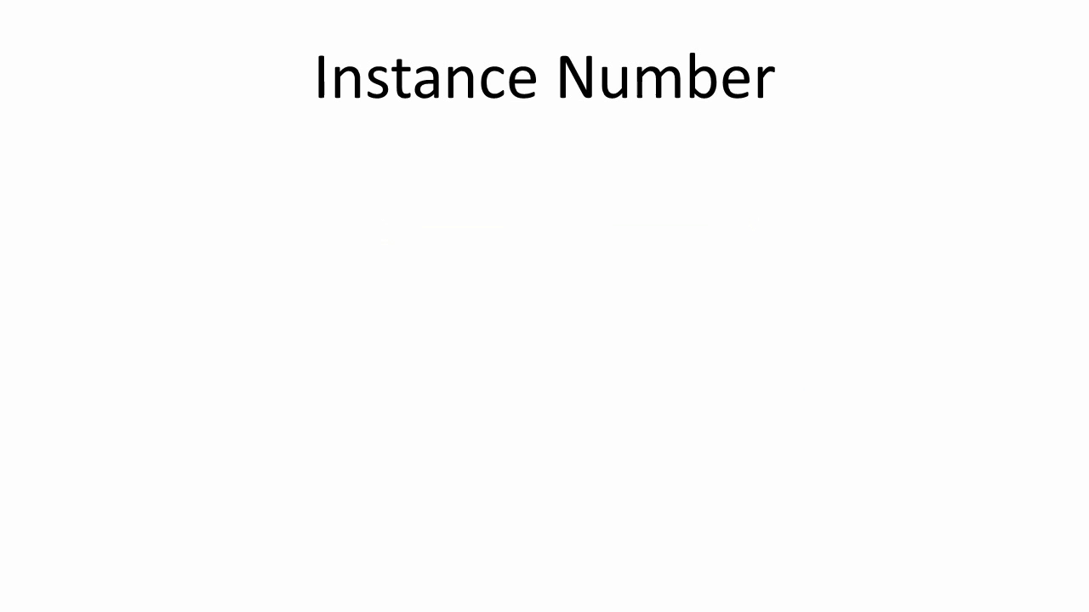